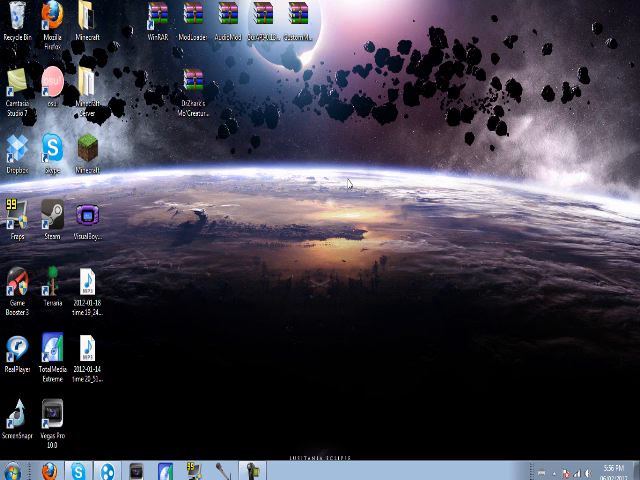
pyautogui.moveTo(228, 150)
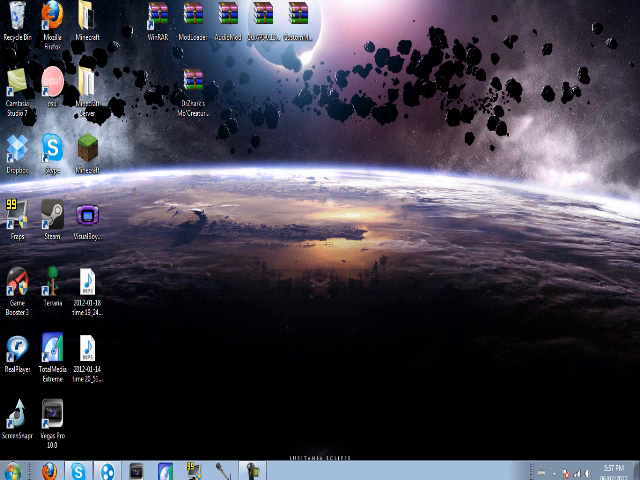
# Step: Search for the app data folder, open .minecraft\bin and bring up the actions for minecraft.jar
pyautogui.click(12, 470)
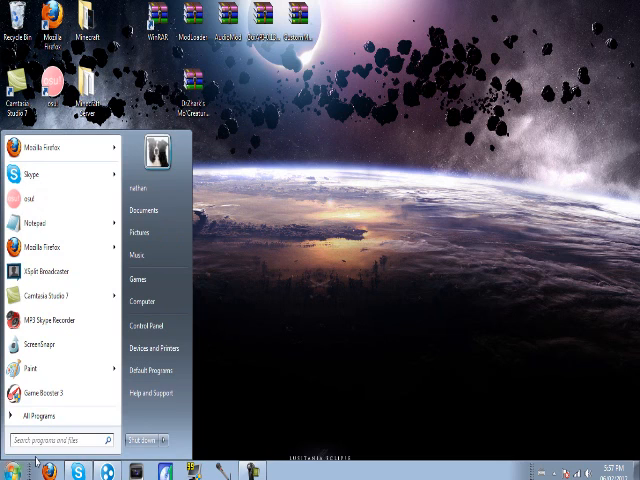
pyautogui.write('fa')
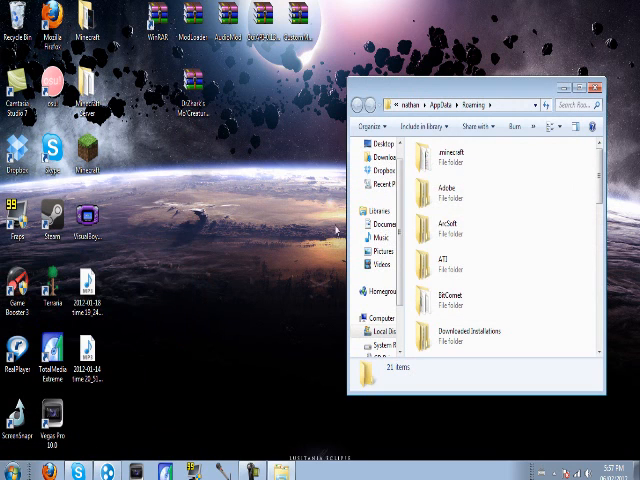
pyautogui.doubleClick(448, 156)
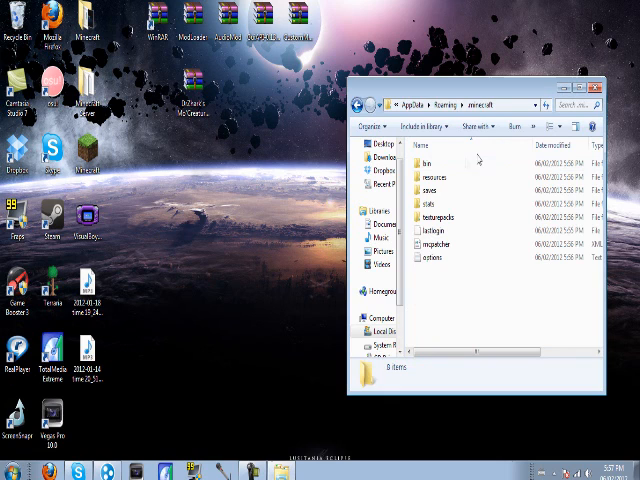
pyautogui.doubleClick(426, 162)
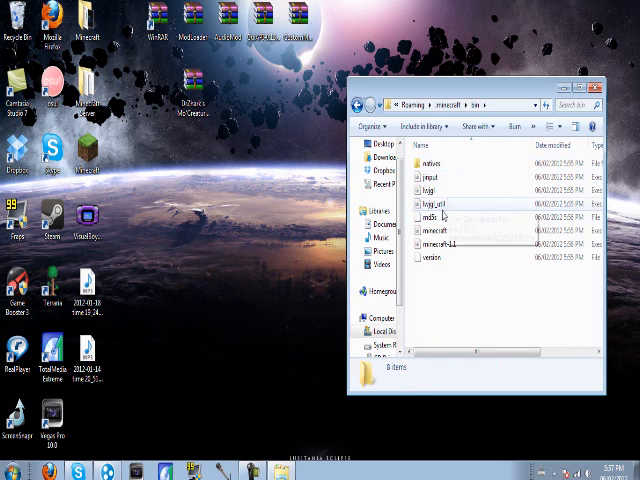
pyautogui.click(440, 230)
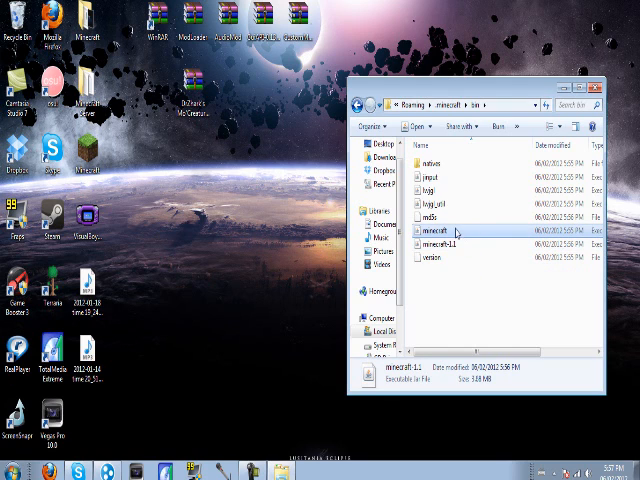
pyautogui.rightClick(430, 230)
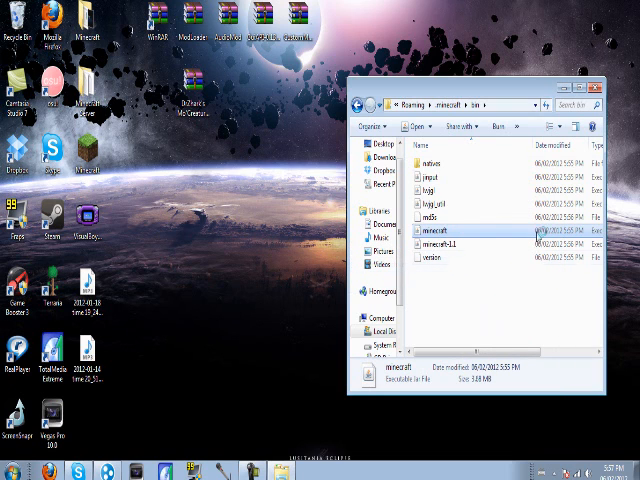
# Step: Open minecraft.jar in WinRAR, listing its achievement, net and META-INF folders
pyautogui.doubleClick(434, 228)
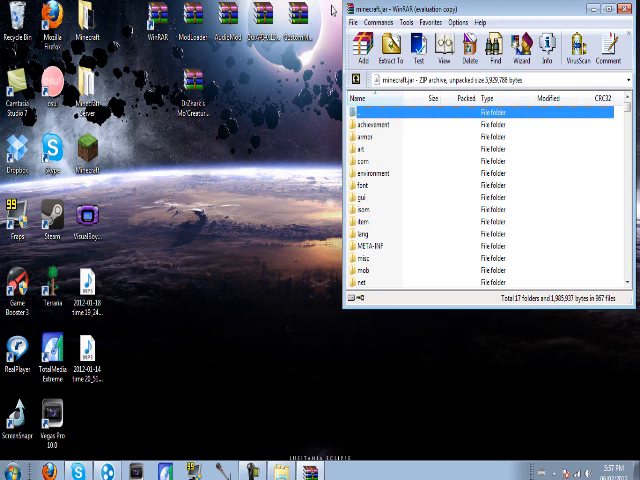
pyautogui.moveTo(324, 160)
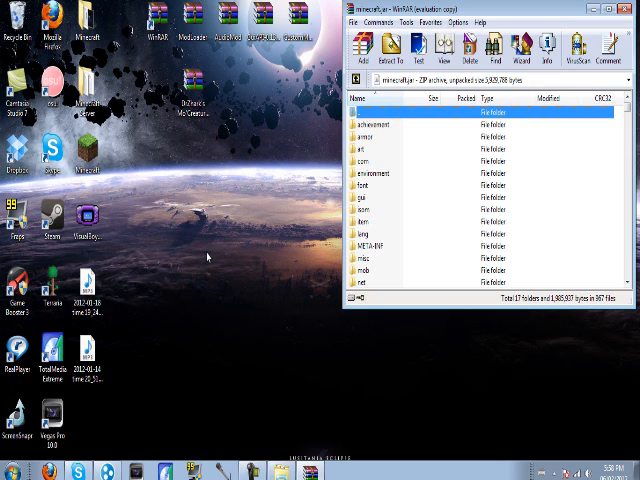
pyautogui.moveTo(210, 256)
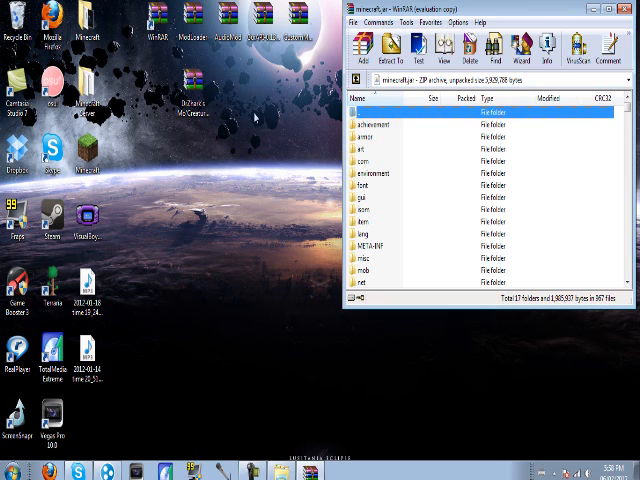
pyautogui.click(188, 20)
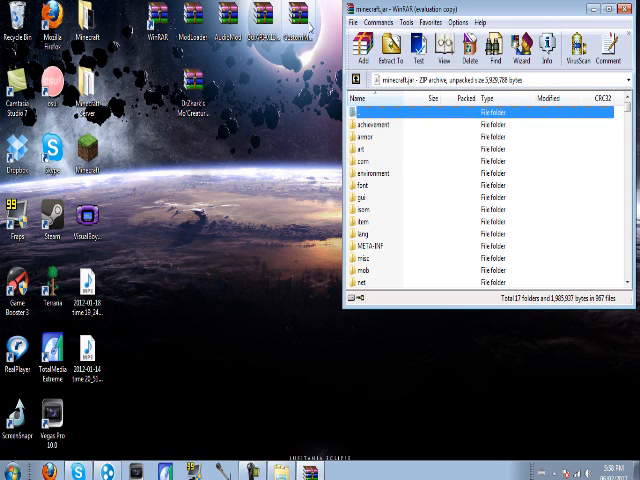
pyautogui.moveTo(308, 30)
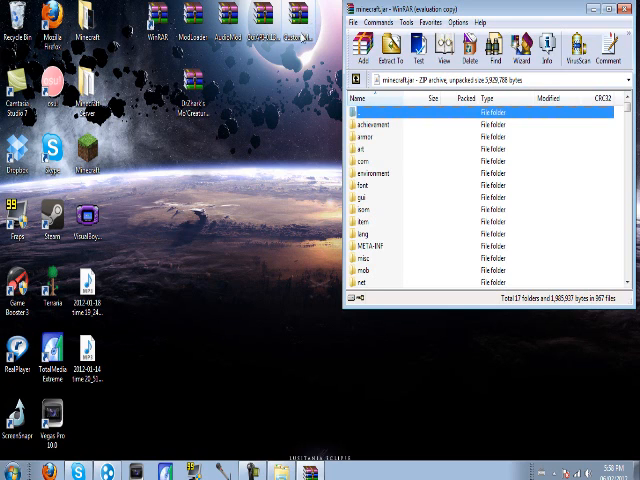
pyautogui.moveTo(252, 162)
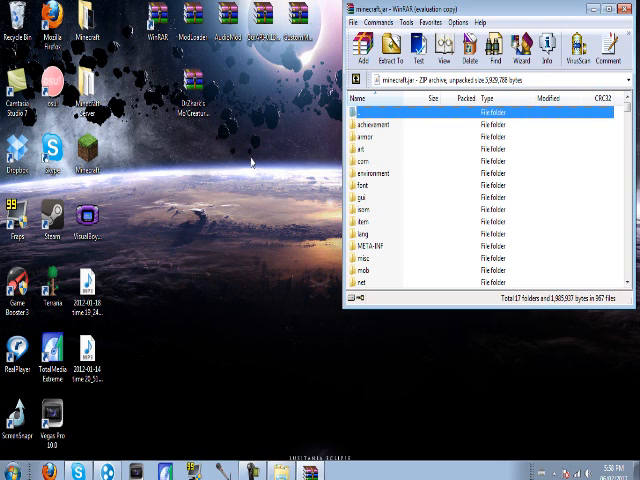
pyautogui.moveTo(400, 228)
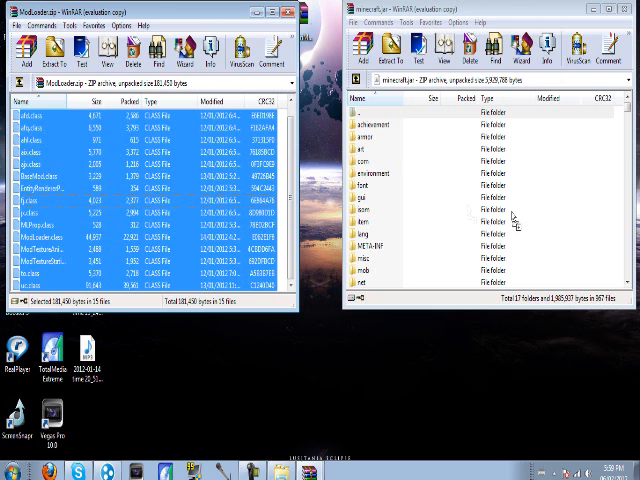
pyautogui.moveTo(584, 236)
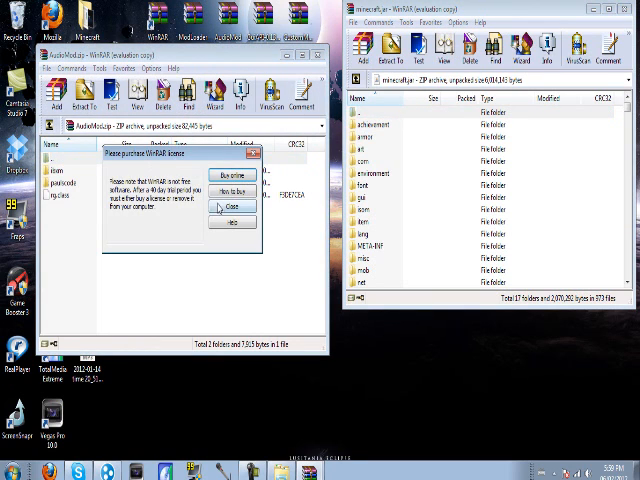
# Step: Dismiss WinRAR's evaluation licence reminder
pyautogui.click(232, 208)
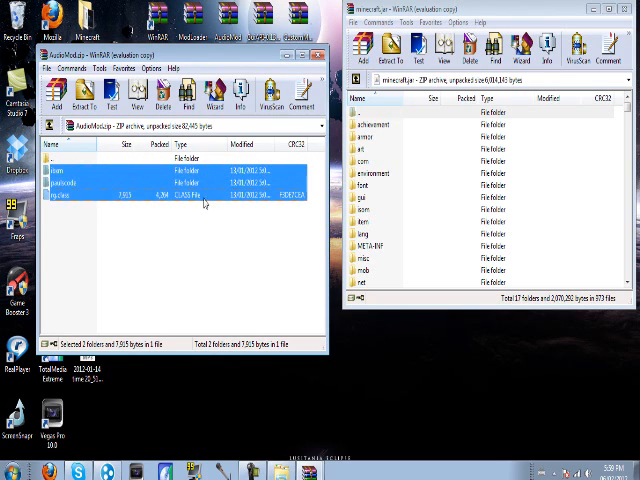
pyautogui.moveTo(202, 184)
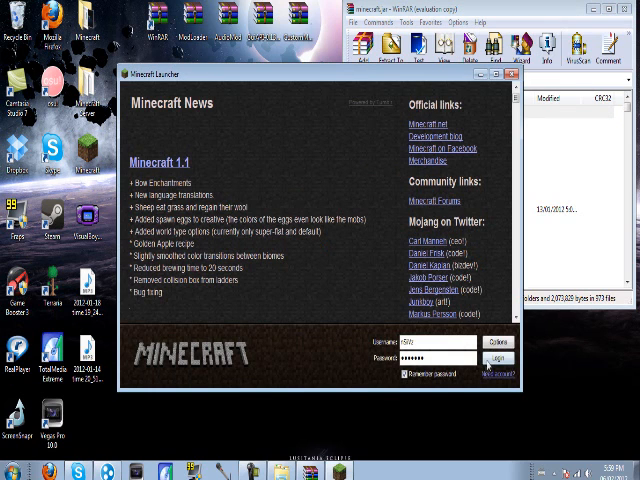
# Step: Log in from the Minecraft Launcher to start Minecraft 1.1
pyautogui.click(480, 356)
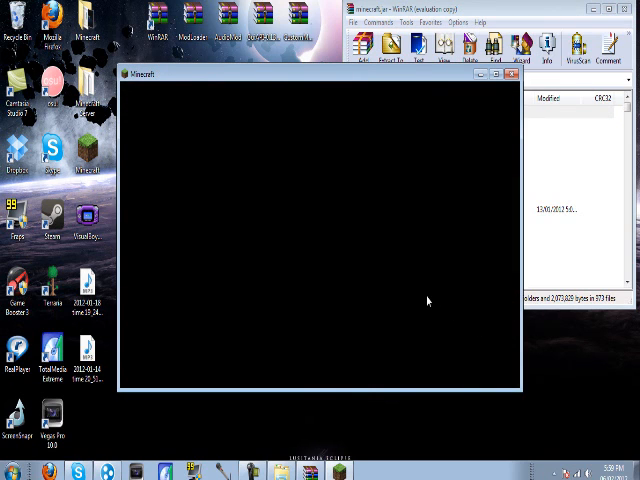
pyautogui.moveTo(390, 256)
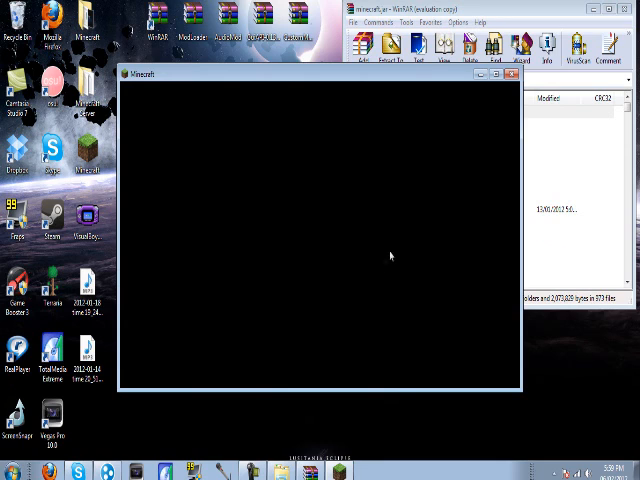
pyautogui.moveTo(416, 228)
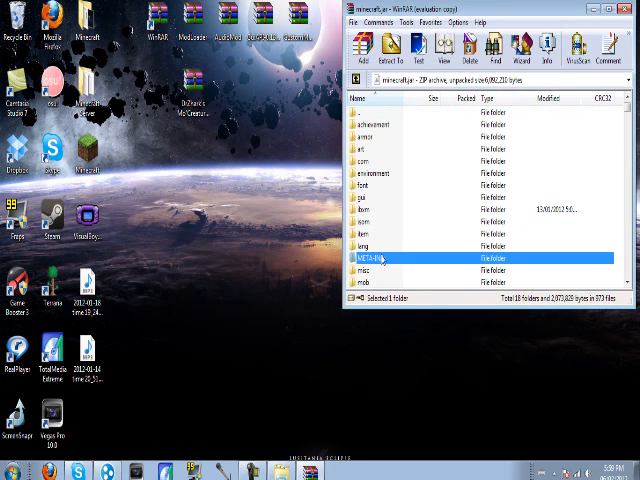
pyautogui.moveTo(416, 252)
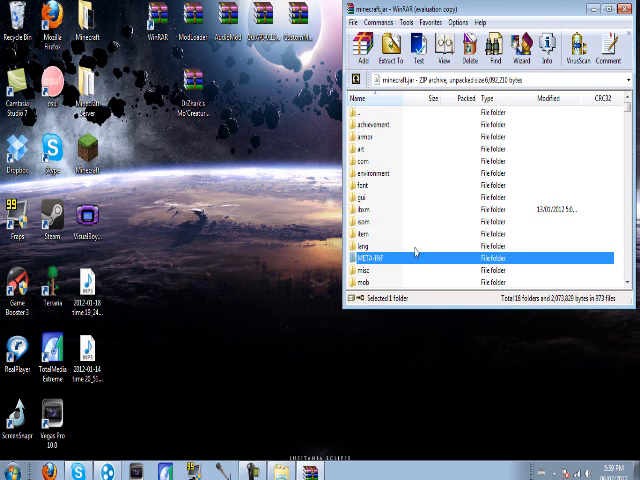
# Step: Delete the META-INF folder from minecraft.jar and confirm the deletion
pyautogui.click(456, 44)
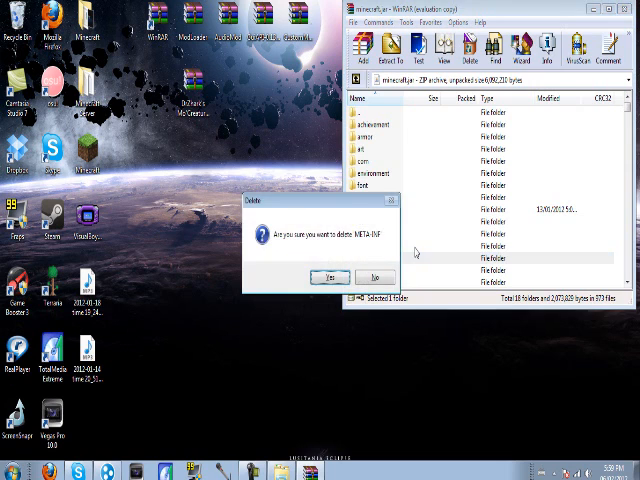
pyautogui.click(330, 276)
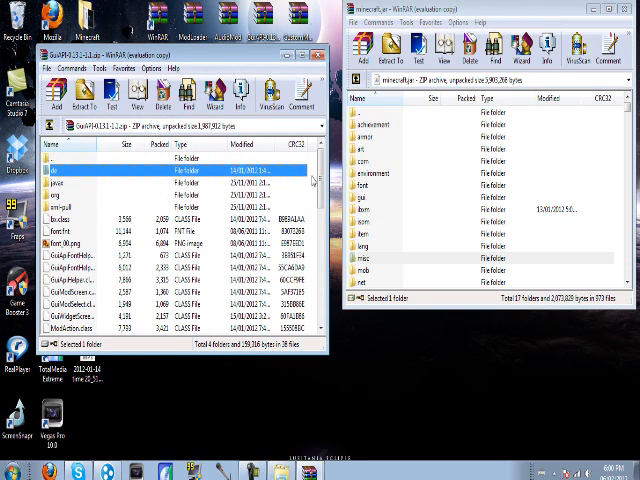
# Step: Scroll through the files of the next mod archive
pyautogui.scroll(-3)
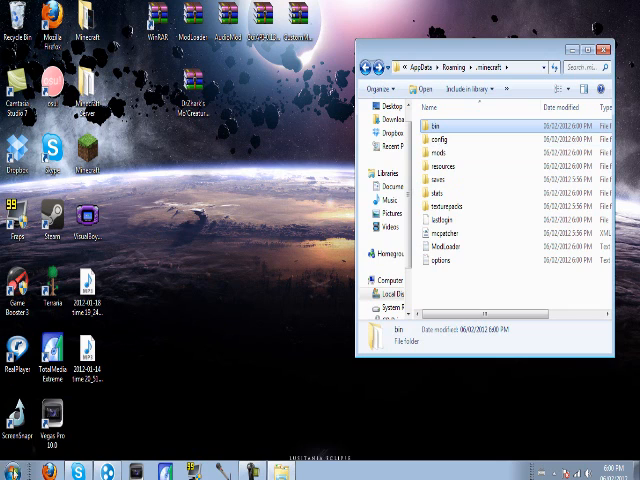
# Step: Search %appdata% and bring up the actions for minecraft.jar in the bin folder
pyautogui.click(10, 470)
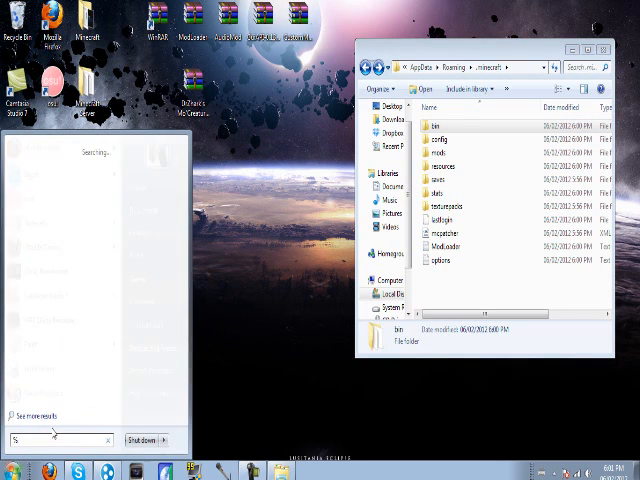
pyautogui.write('%appdata%')
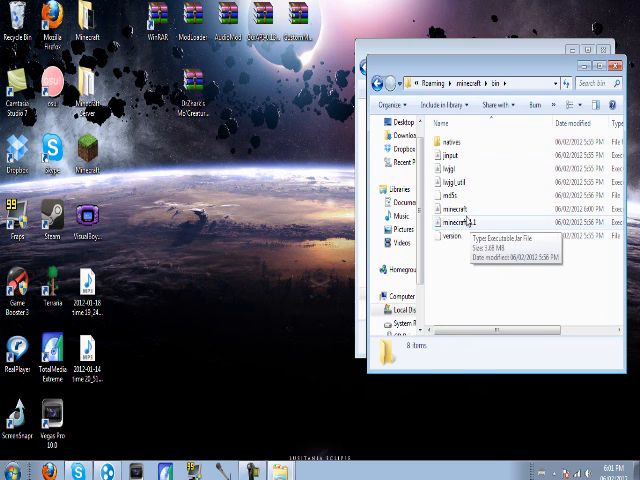
pyautogui.rightClick(448, 220)
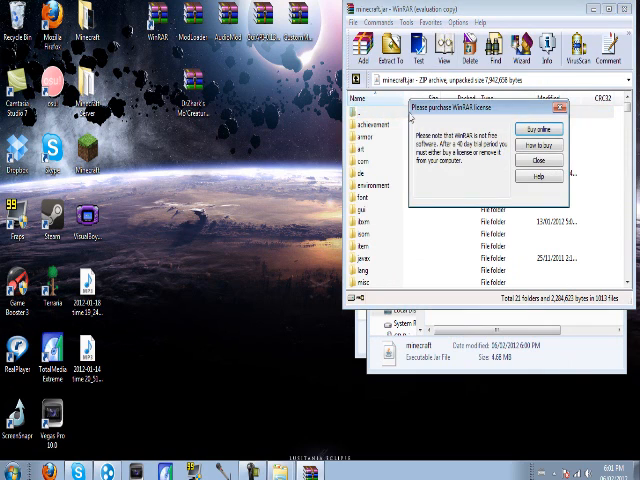
# Step: Dismiss the licence nag, open MoCreatures.zip inside the mod archive and confirm adding its class files to minecraft.jar
pyautogui.click(540, 160)
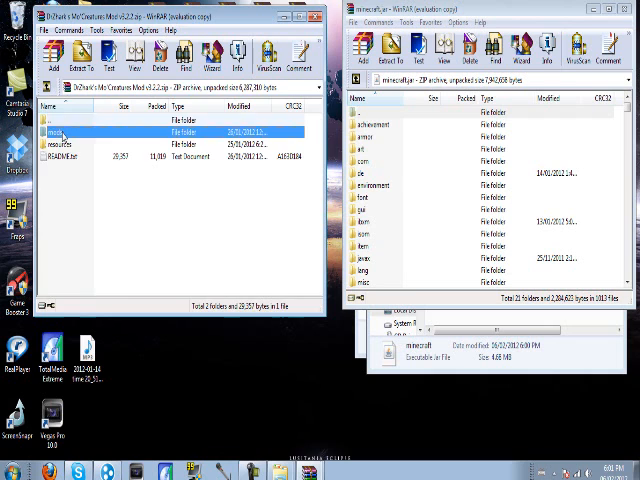
pyautogui.doubleClick(56, 132)
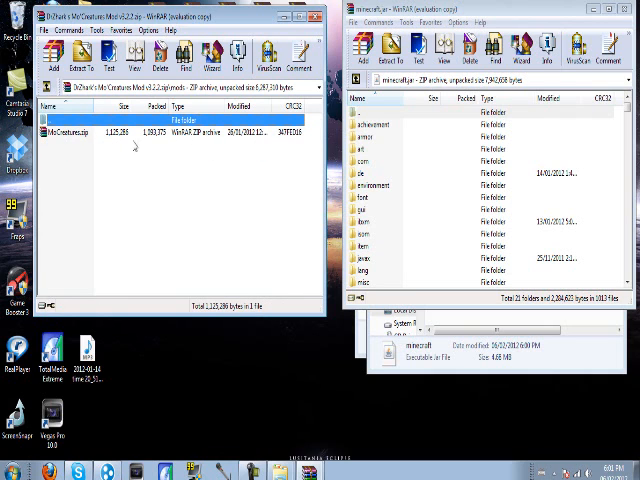
pyautogui.click(82, 52)
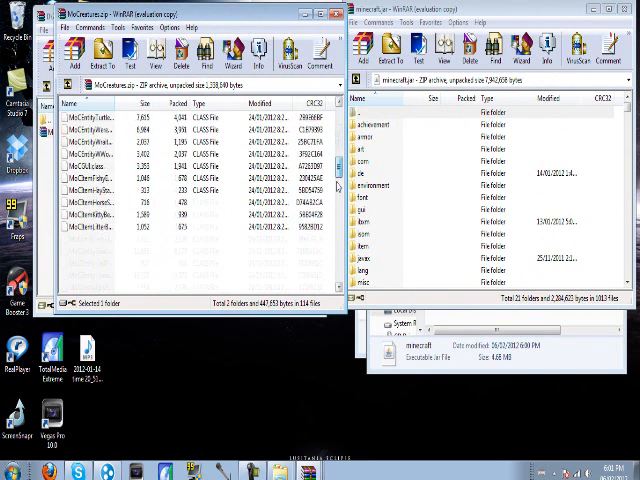
pyautogui.scroll(-3)
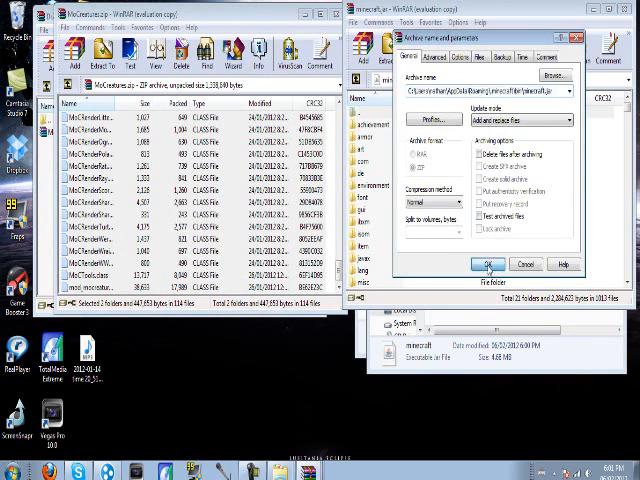
pyautogui.click(484, 264)
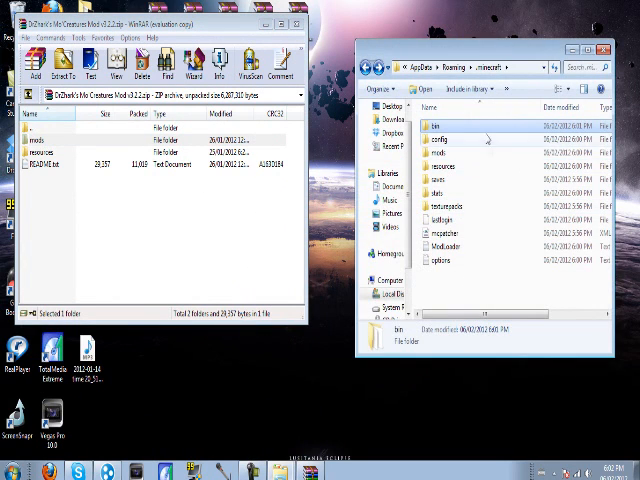
# Step: Open the resources folder inside .minecraft in Explorer
pyautogui.doubleClick(440, 156)
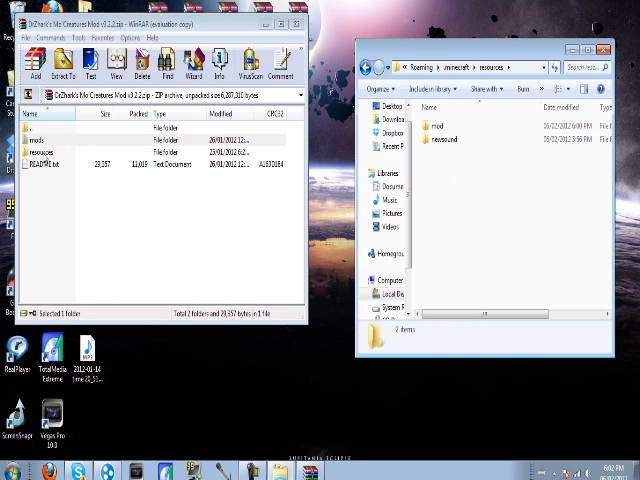
# Step: Open the resources folder inside the Mo' Creatures mod archive
pyautogui.doubleClick(42, 152)
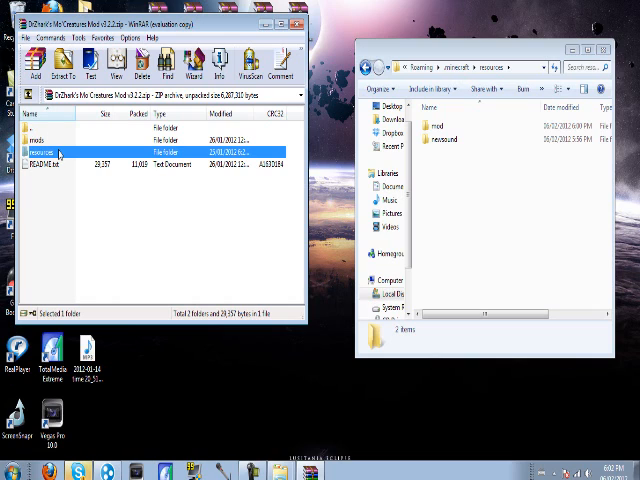
pyautogui.doubleClick(48, 152)
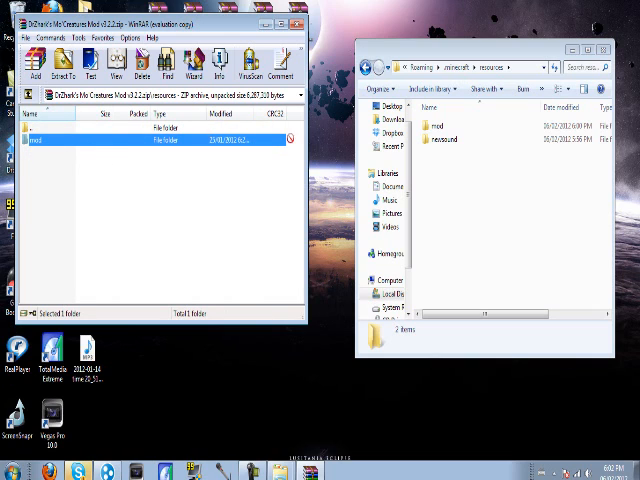
pyautogui.moveTo(476, 188)
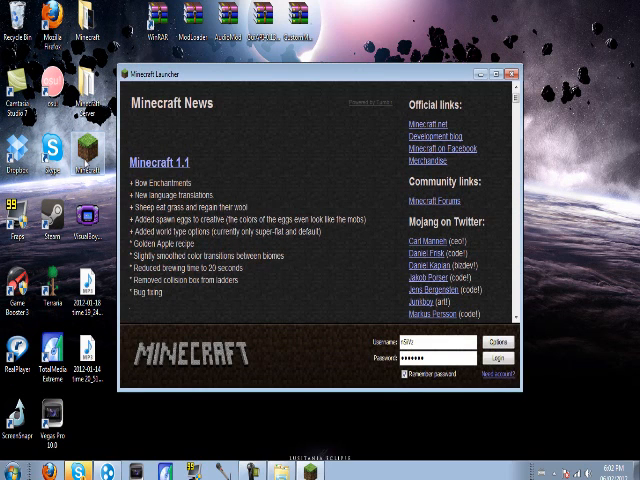
# Step: Log in on the launcher and start the modded Minecraft game
pyautogui.click(500, 356)
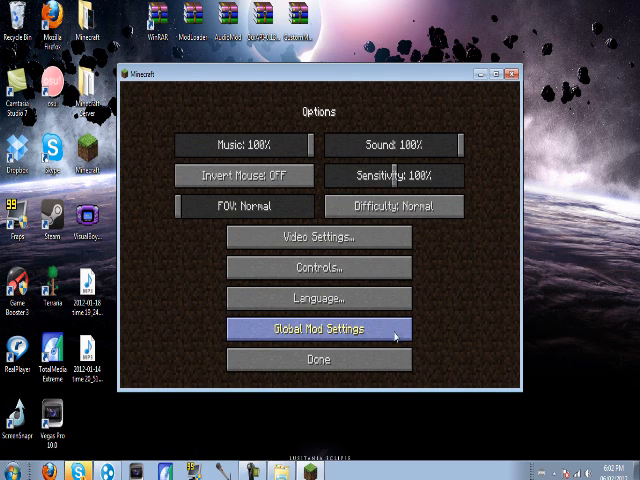
pyautogui.click(320, 328)
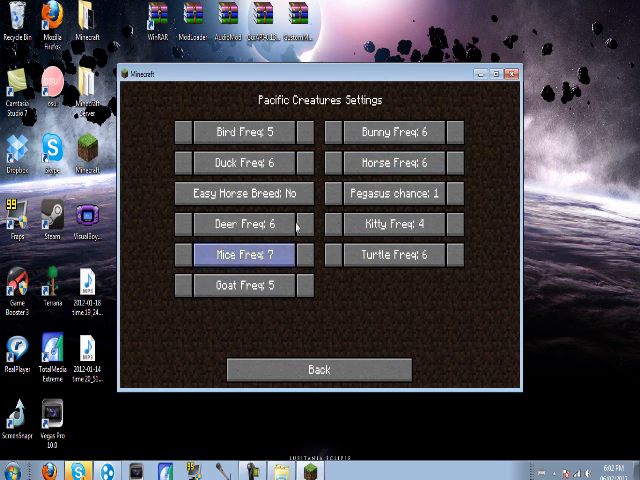
pyautogui.moveTo(320, 368)
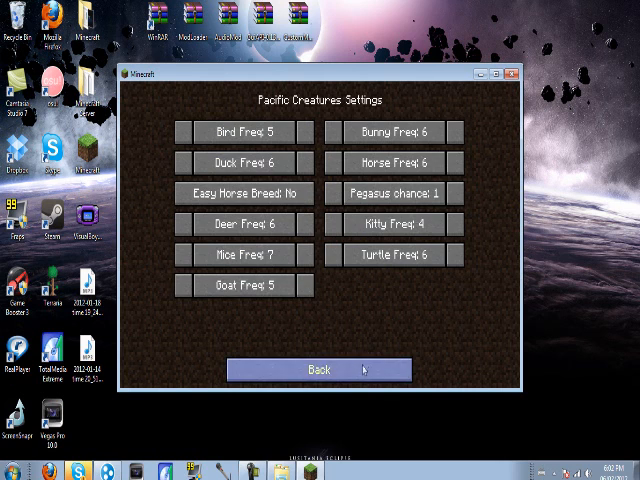
pyautogui.moveTo(338, 370)
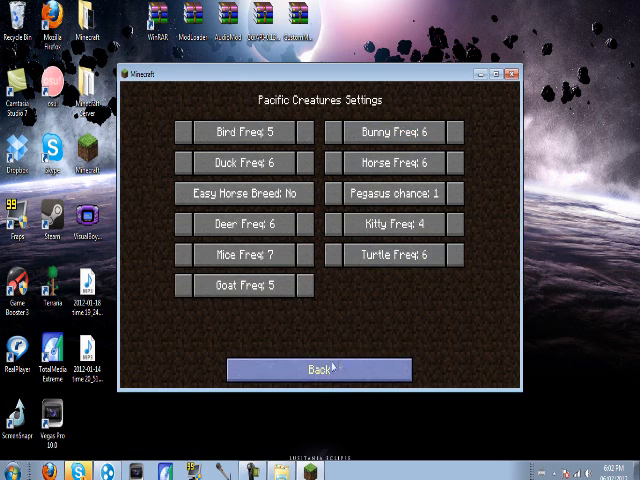
pyautogui.click(320, 368)
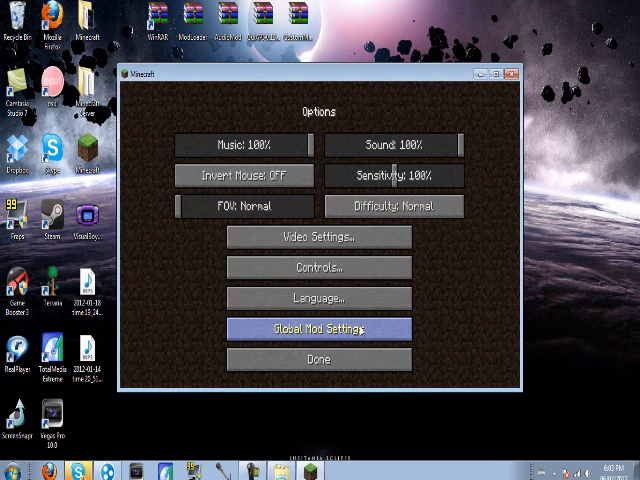
pyautogui.click(320, 328)
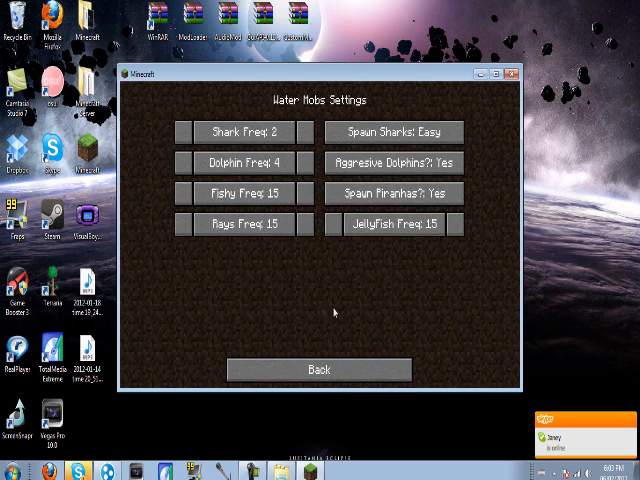
pyautogui.moveTo(280, 338)
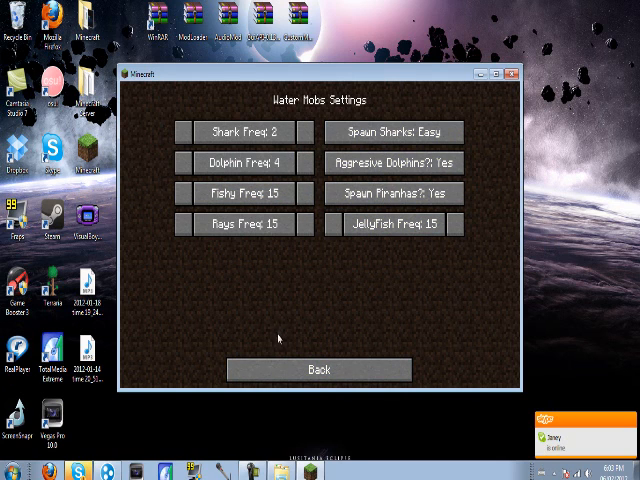
pyautogui.click(320, 368)
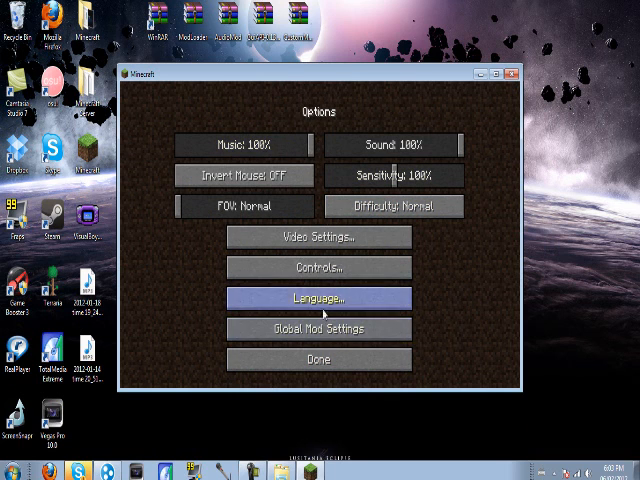
pyautogui.click(318, 236)
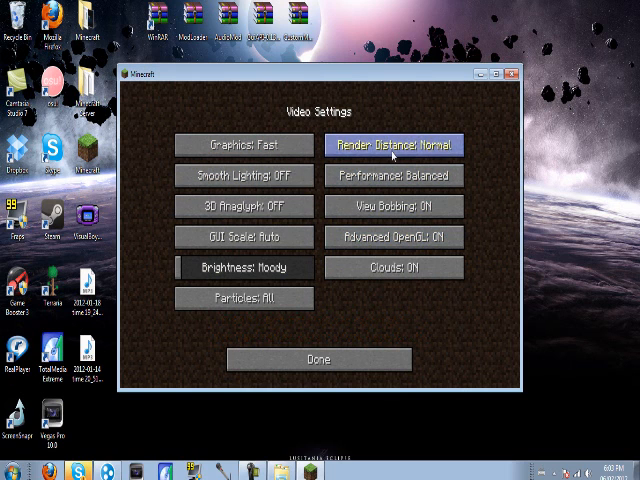
pyautogui.click(320, 358)
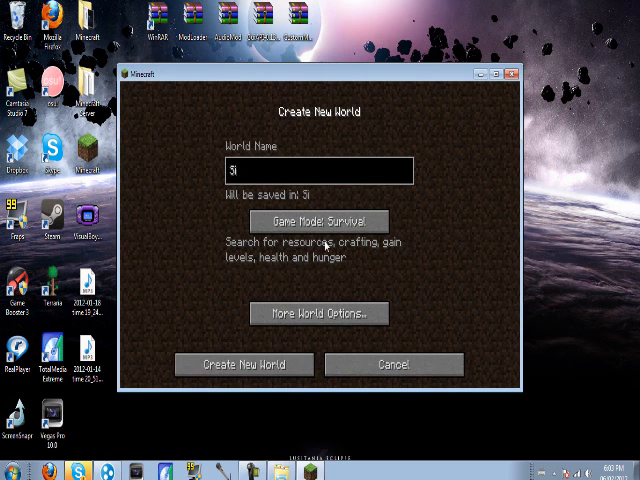
# Step: Create a new survival world named 'Sivilians ^_^' and load into it
pyautogui.write('Sivilians ^^')
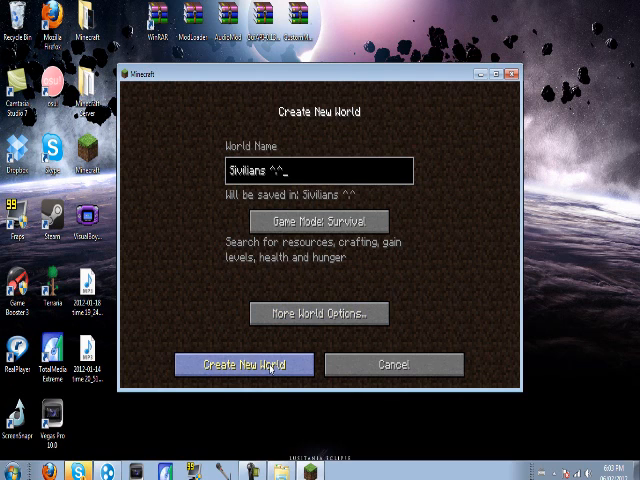
pyautogui.click(244, 364)
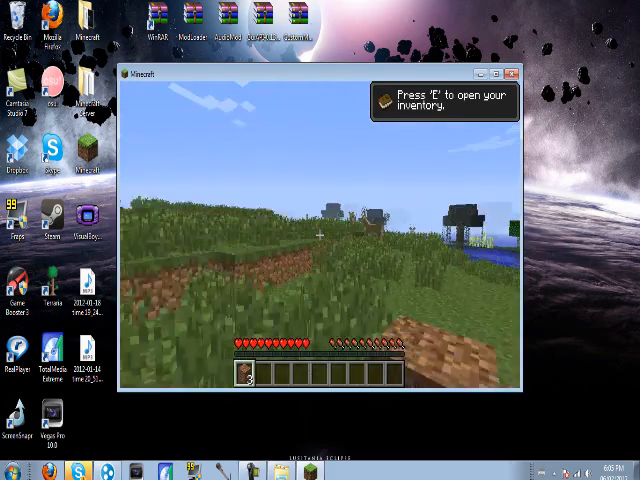
pyautogui.moveTo(316, 236)
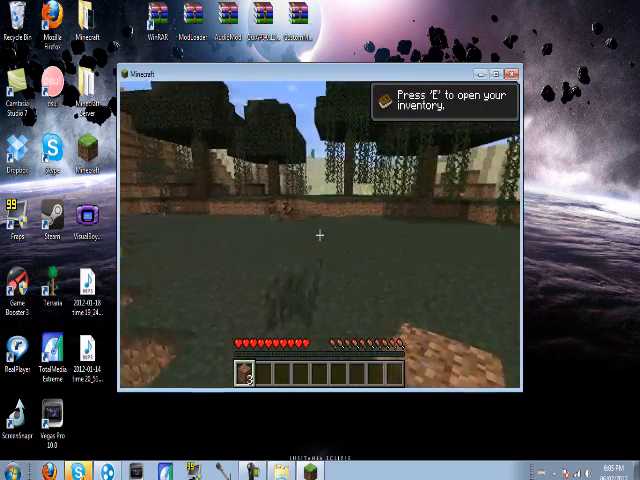
# Step: Bring up the debug information overlay while roaming the forest area
pyautogui.press('e')
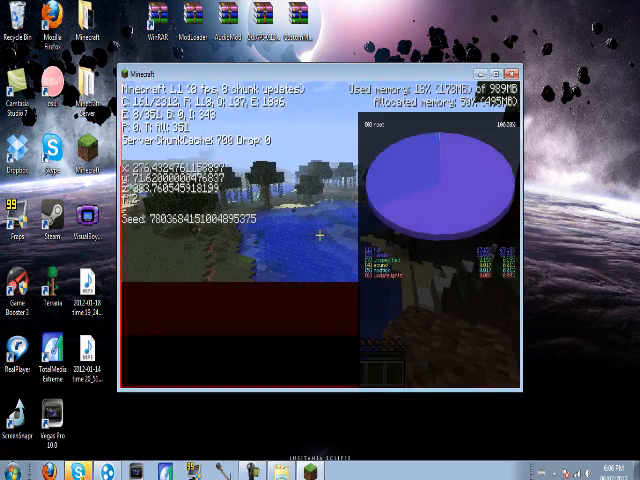
# Step: Pause the game, then save the world and quit to the title screen
pyautogui.press('F3')
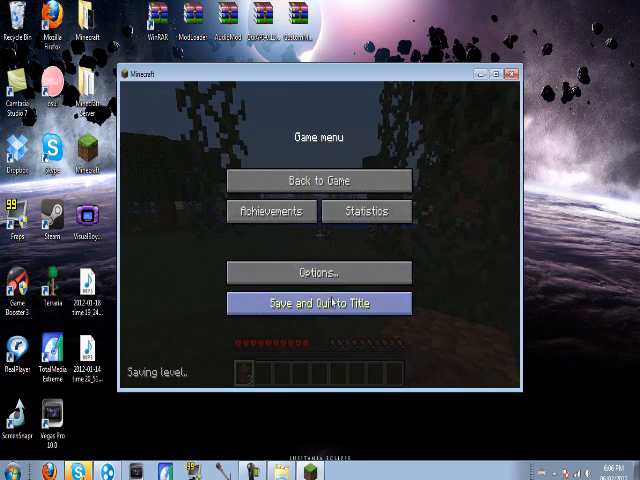
pyautogui.click(320, 304)
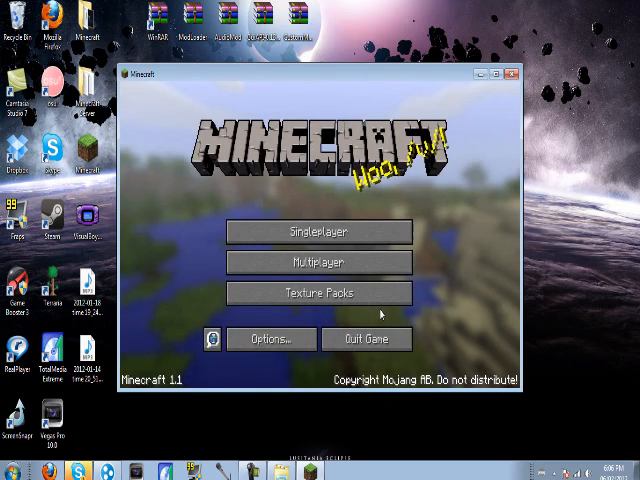